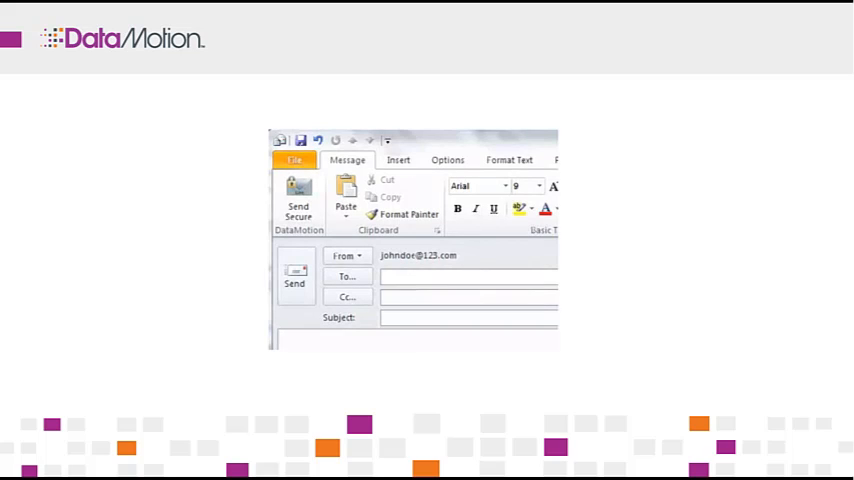
pyautogui.moveTo(516, 344)
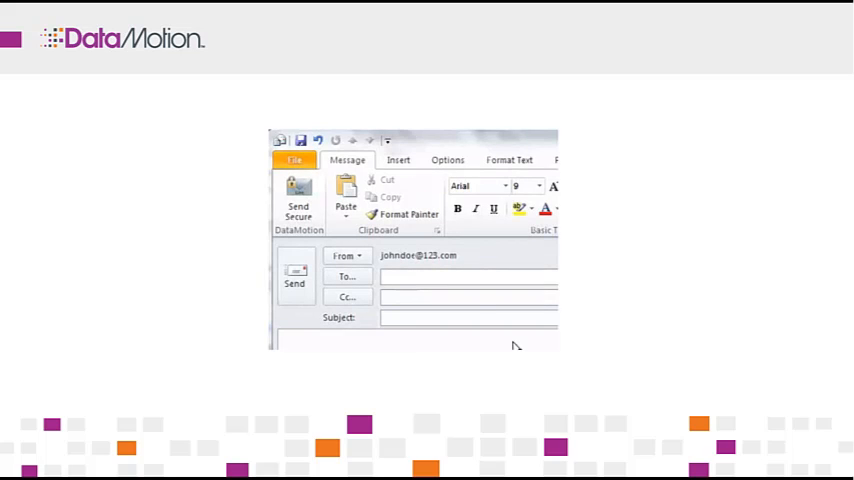
pyautogui.moveTo(378, 254)
pyautogui.write('Jane Doe')
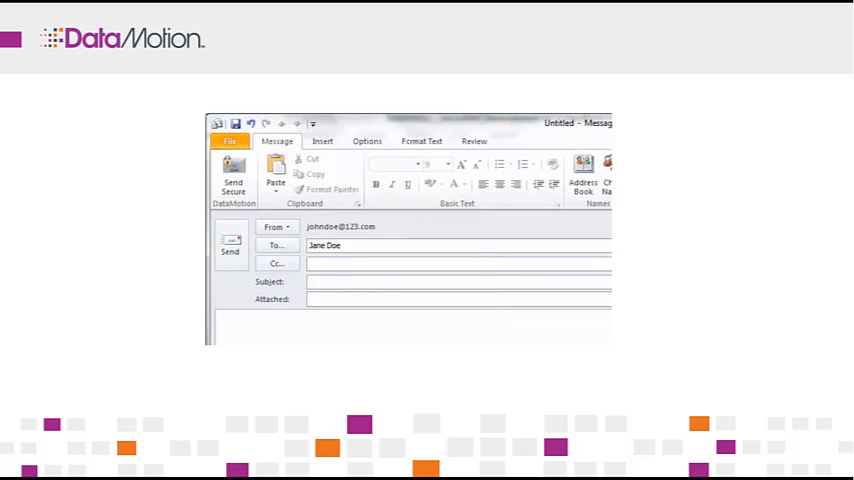
# - Set the message subject to 'Demo' for the email addressed to Jane Doe
pyautogui.write('Demo')
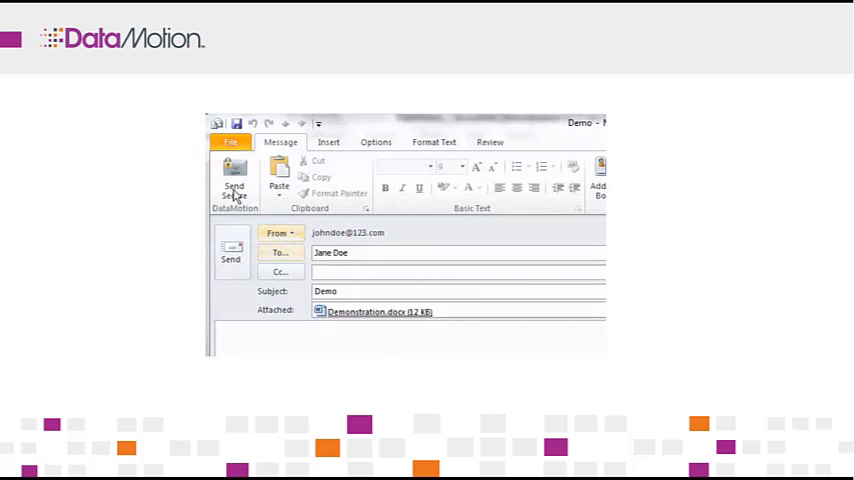
# - Send the Demo message via DataMotion Send Secure so it is delivered securely
pyautogui.click(234, 180)
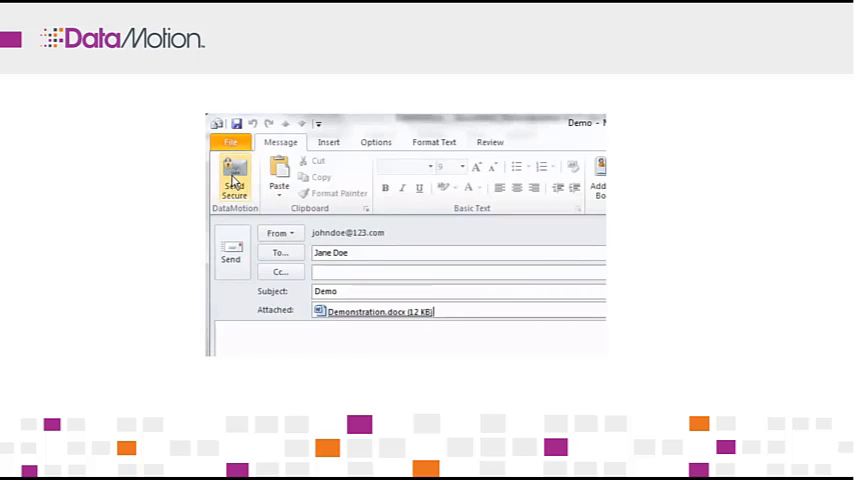
pyautogui.click(234, 180)
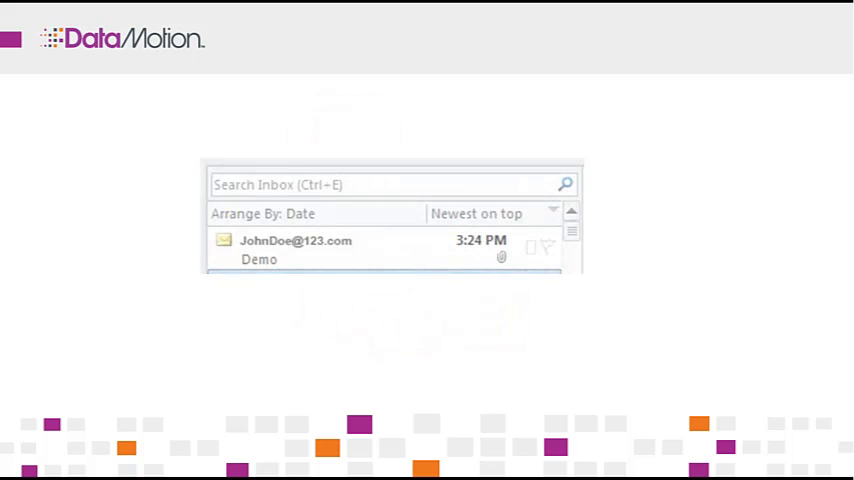
pyautogui.click(300, 250)
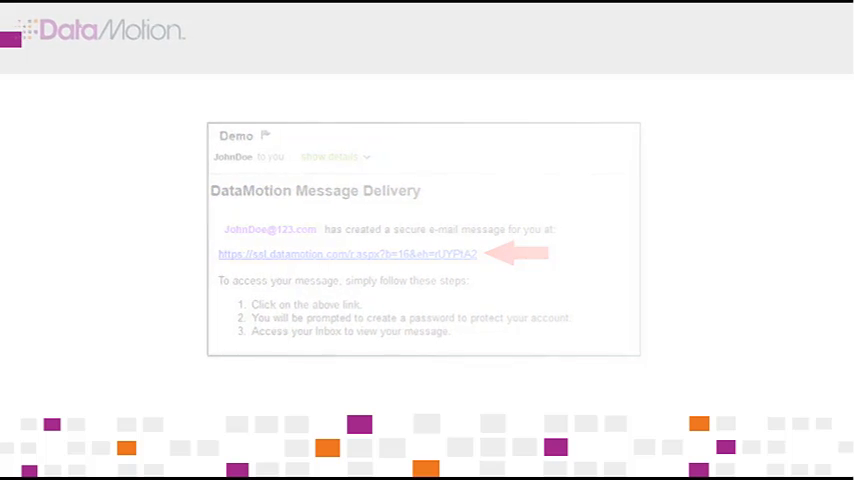
# - Follow the datamotion.com pickup link to reach the Secure Message Pickup page
pyautogui.click(348, 252)
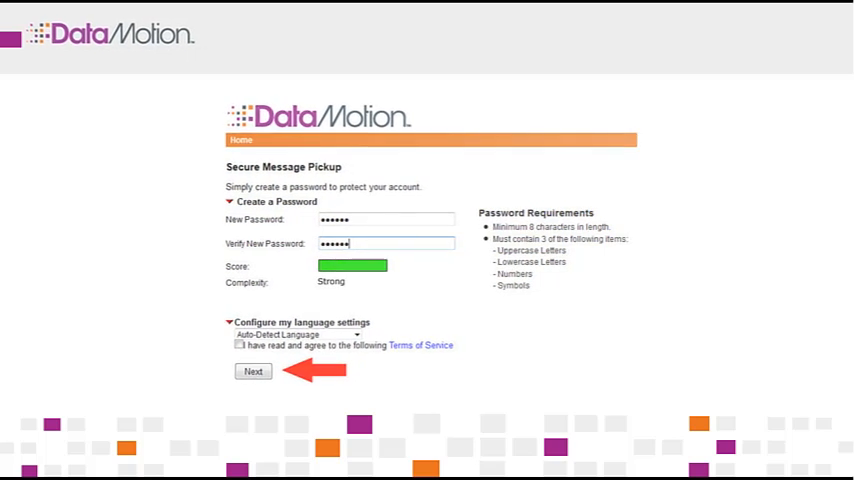
# - Confirm the new pickup password and view the Demo message with Demonstration.docx in the DataMotion inbox
pyautogui.click(252, 372)
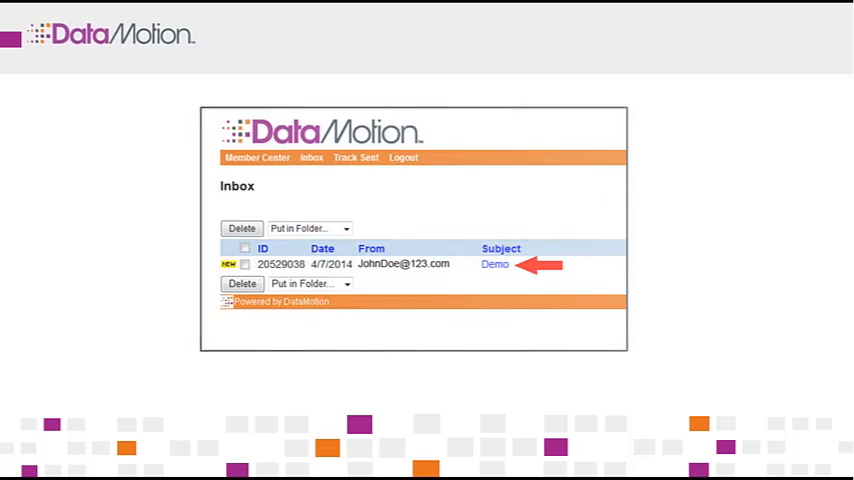
pyautogui.click(496, 264)
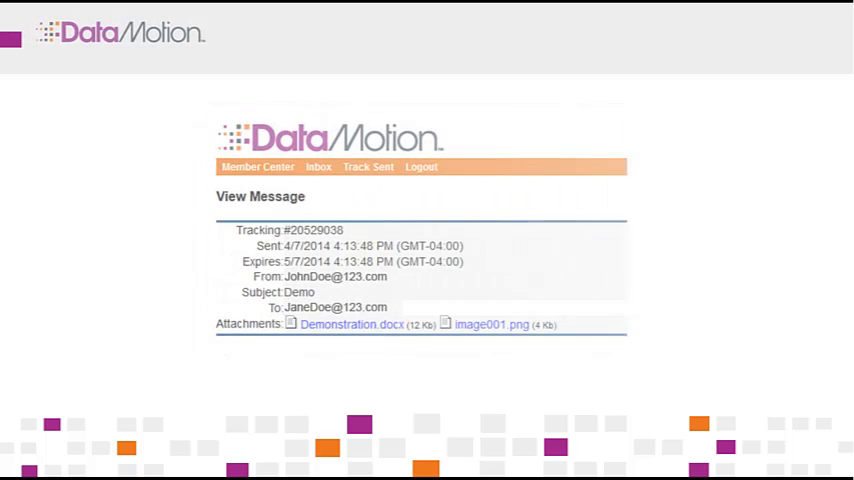